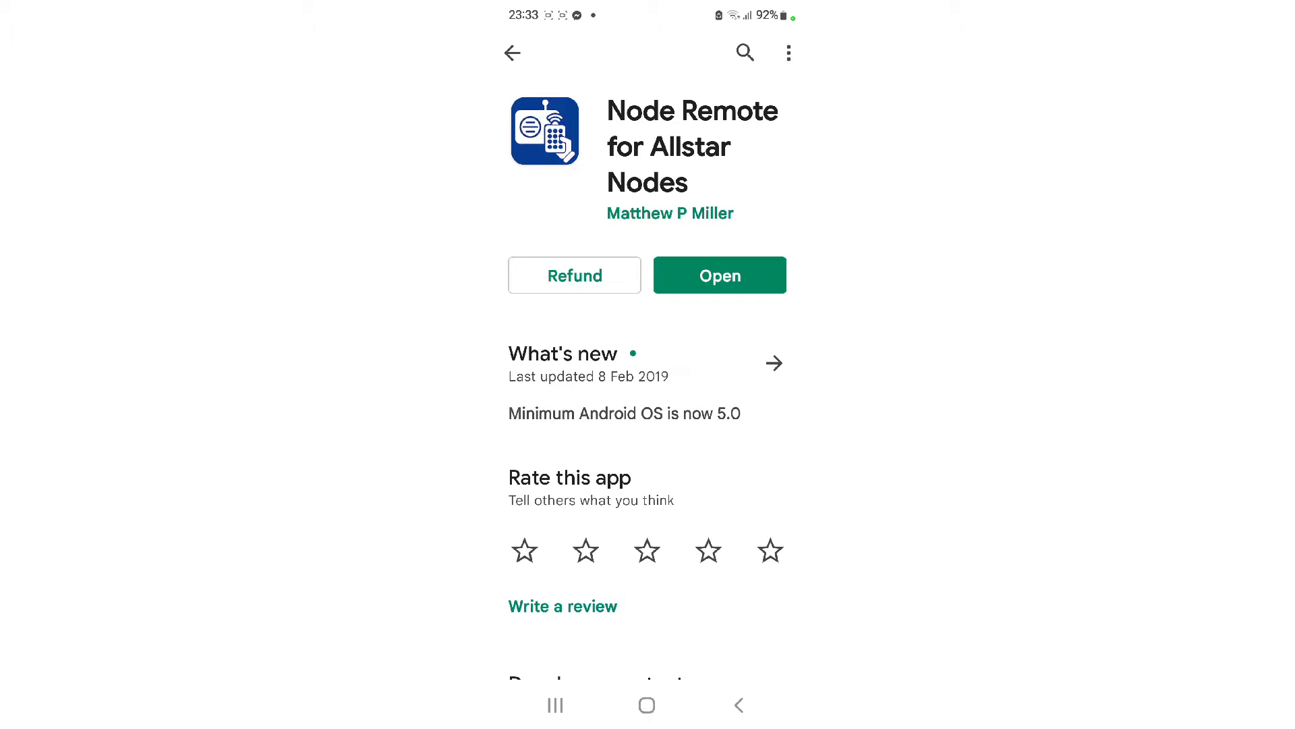
- Scroll down the Node Remote listing past About this app to the screenshots
{"action": "scroll", "scroll_direction": "down", "scroll_amount": 3}
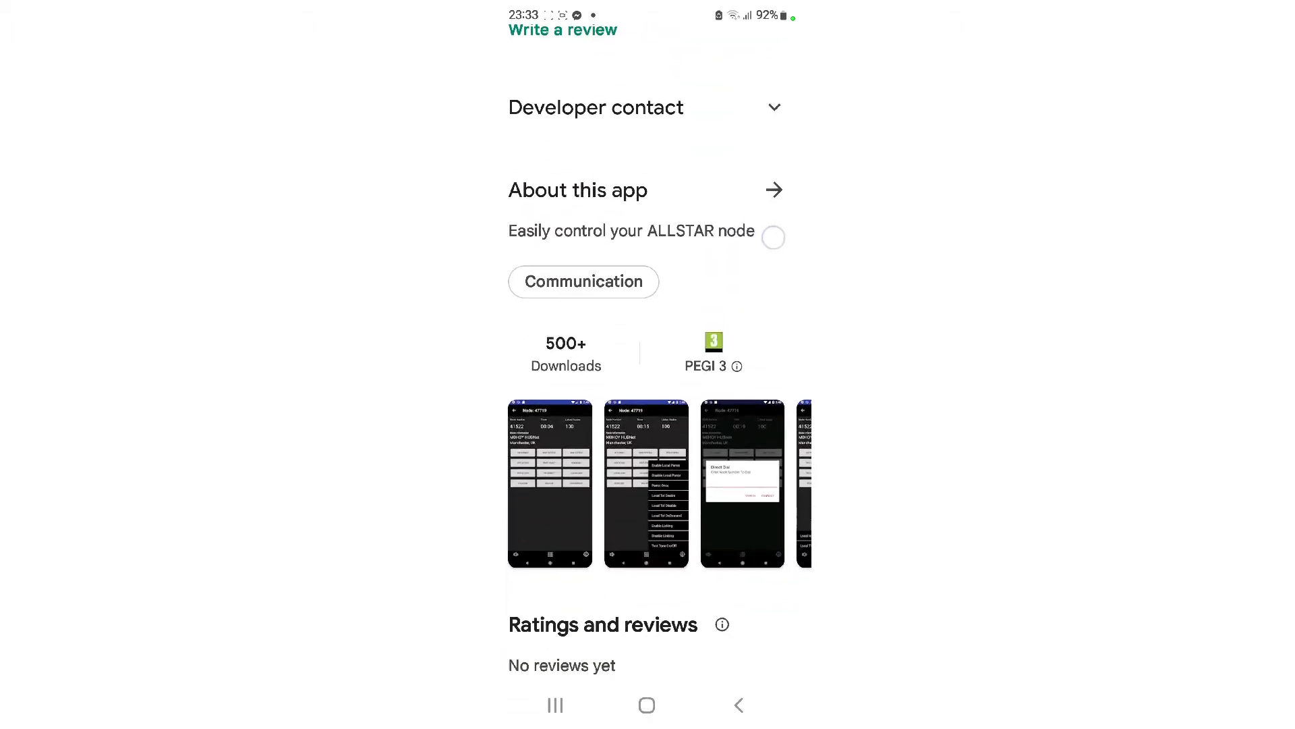
{"action": "scroll", "scroll_direction": "down", "scroll_amount": 3}
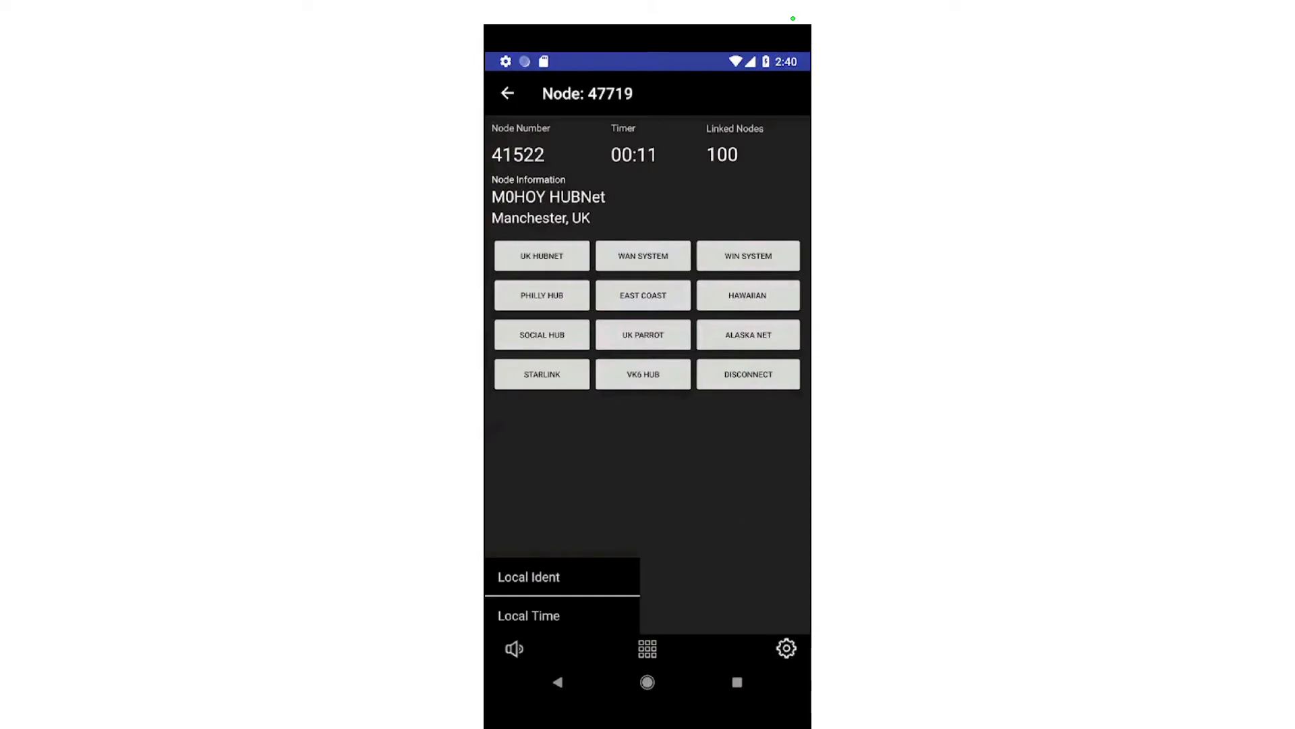
- Launch Node Remote v1.6 from the Play Store listing
{"action": "left_click", "coordinate": [647, 681]}
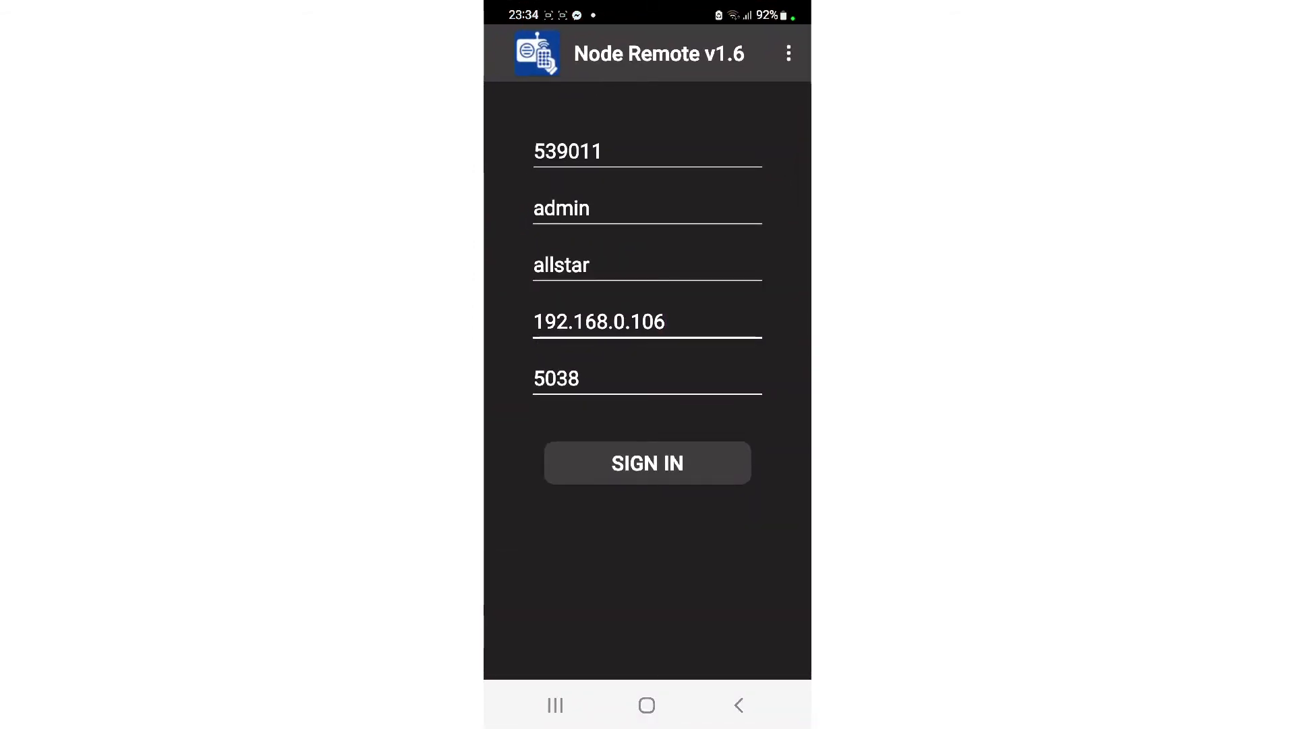
- Review node 539011's credentials, IP 192.168.0.106 and port 5038, then sign in
{"action": "left_click", "coordinate": [647, 322]}
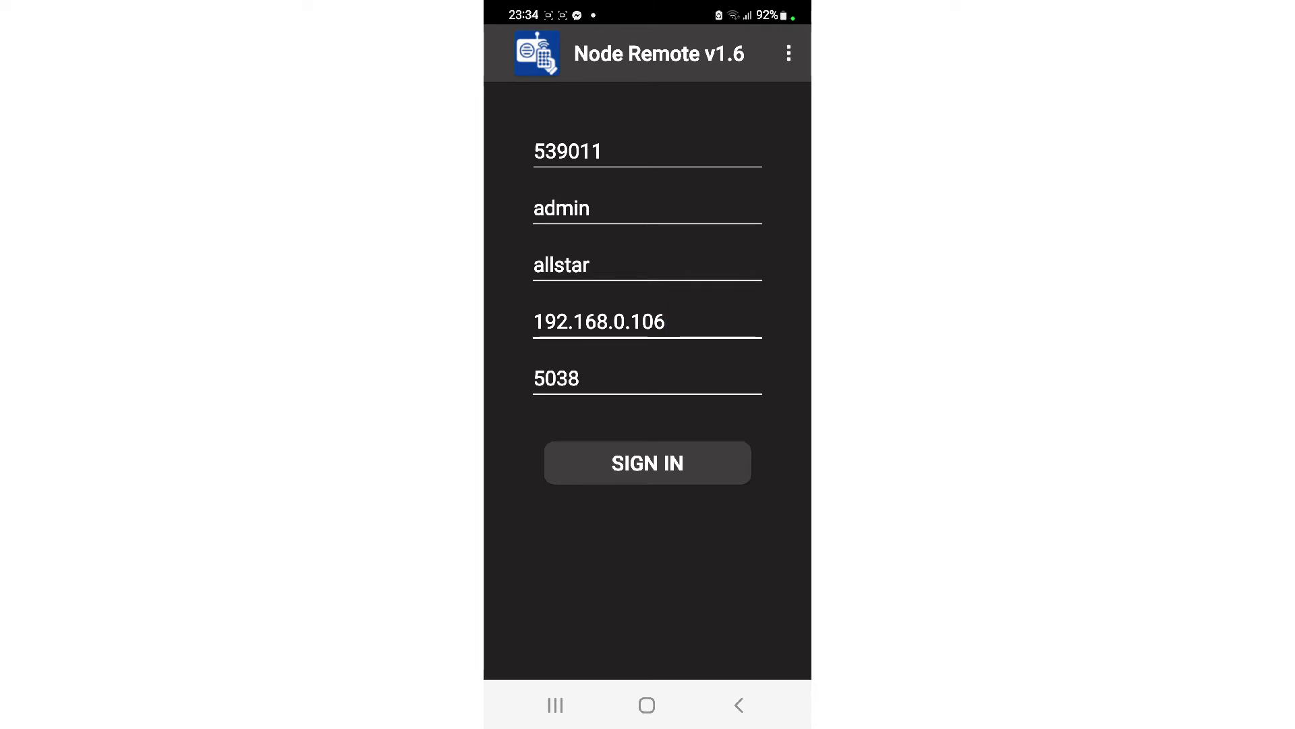
{"action": "left_click", "coordinate": [661, 320]}
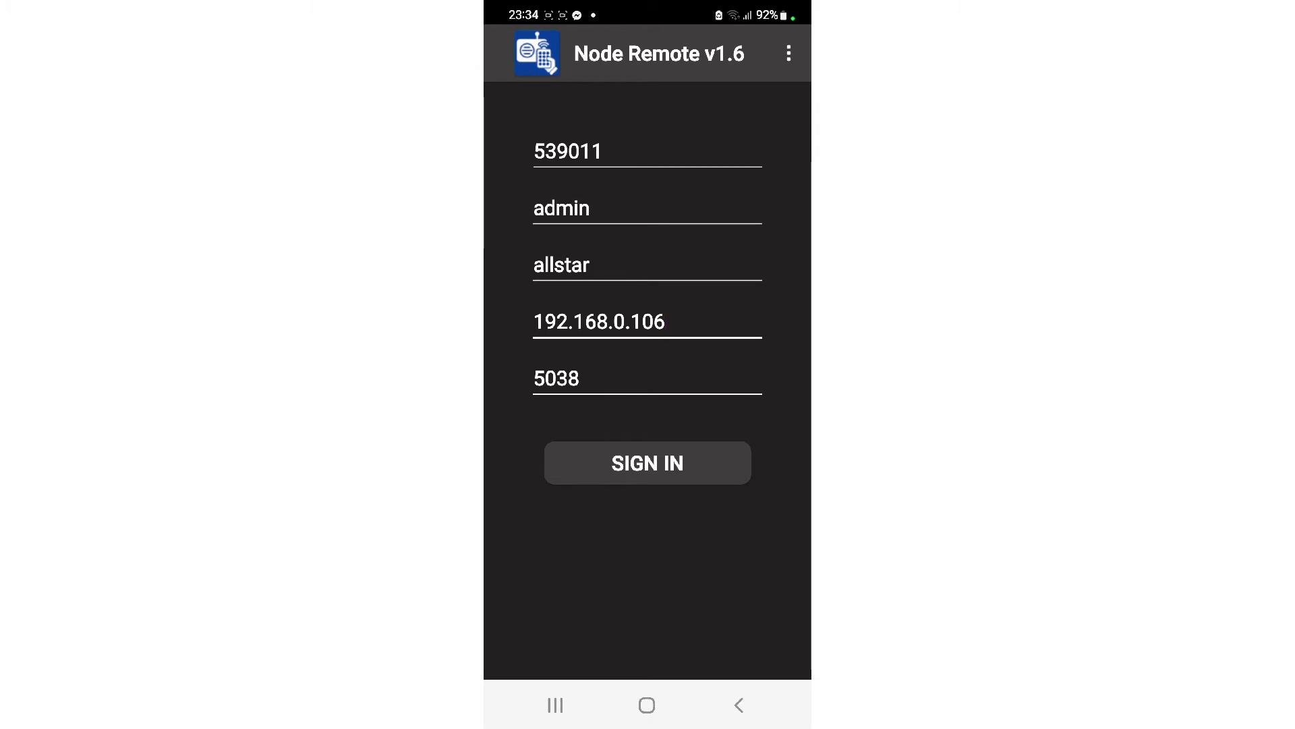
{"action": "left_click", "coordinate": [647, 463]}
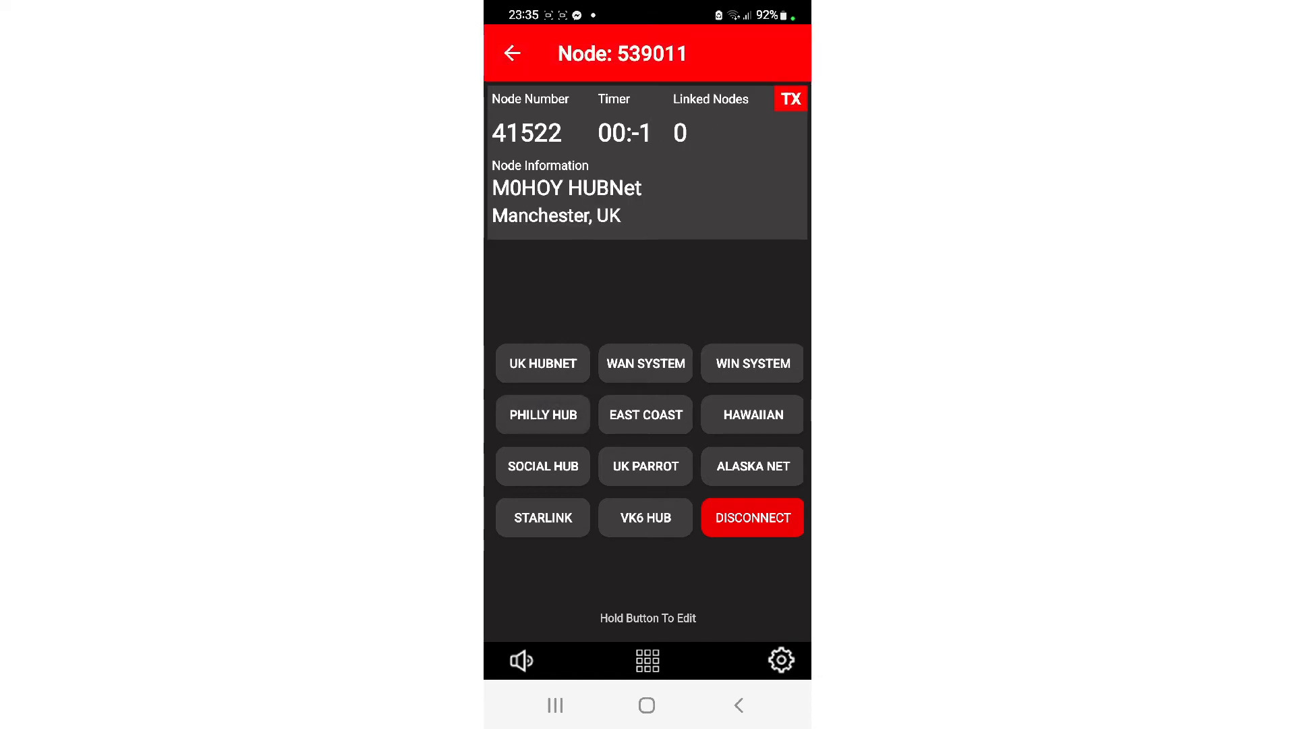
- Bring up the Direct Dial prompt holding node number 41522
{"action": "left_click", "coordinate": [542, 413]}
{"action": "type", "text": "41522"}
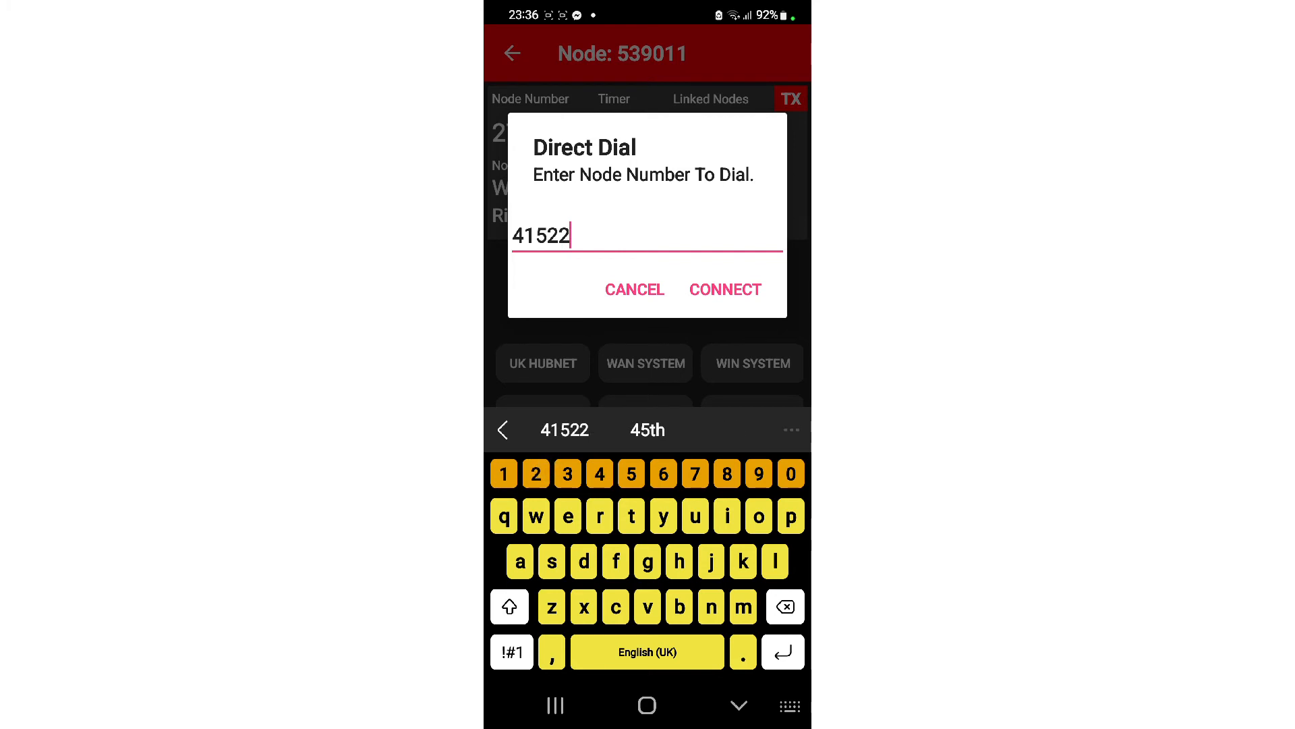
- Connect to node 41522 and wait for M0HOY HUBNet to show 117 linked nodes
{"action": "left_click", "coordinate": [725, 290]}
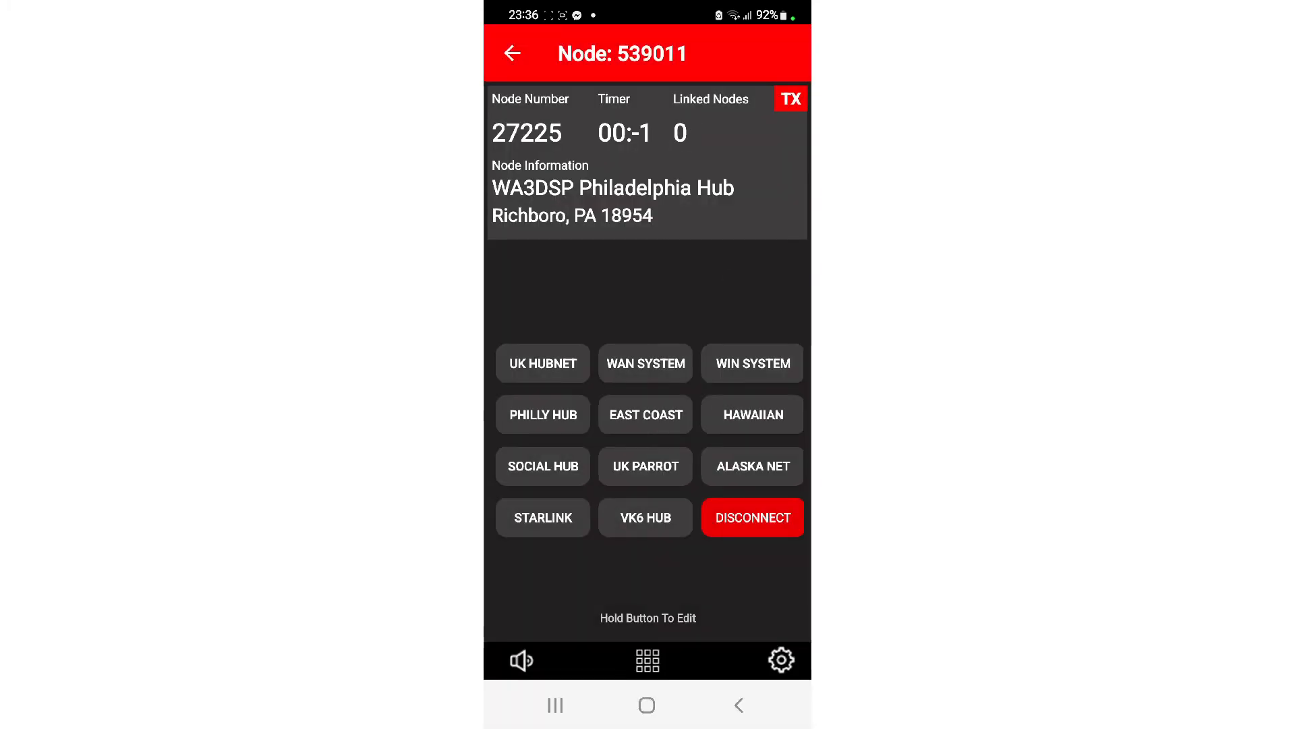
{"action": "left_click", "coordinate": [542, 363]}
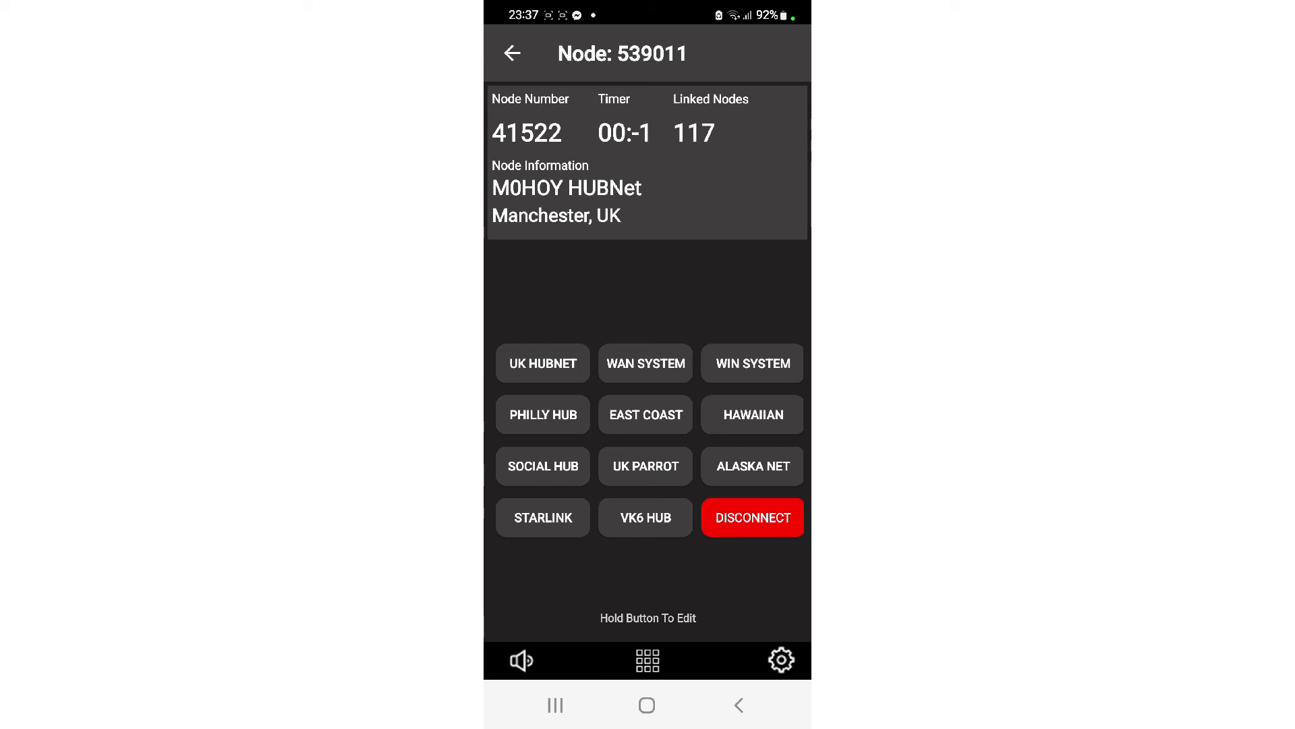
- Bring up the Local Ident / Local Time menu from the bottom-bar speaker icon
{"action": "left_click", "coordinate": [521, 660]}
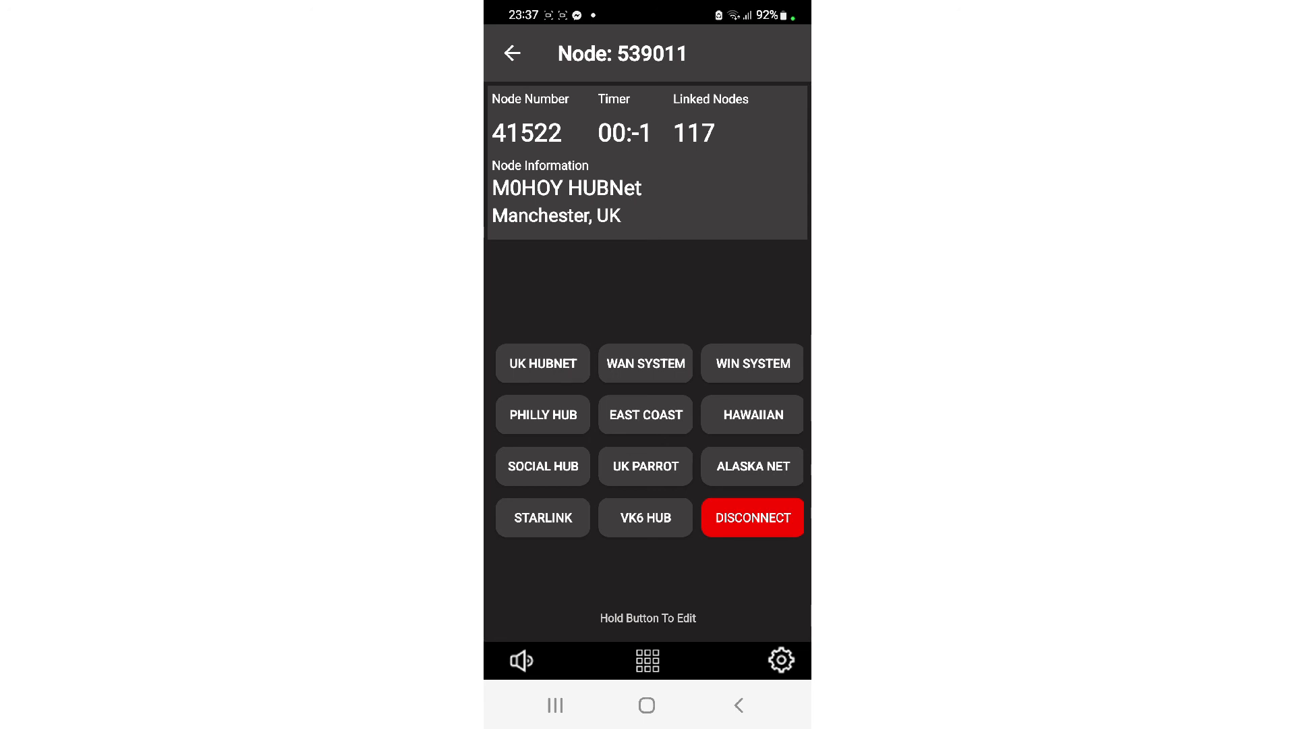
{"action": "left_click", "coordinate": [522, 659]}
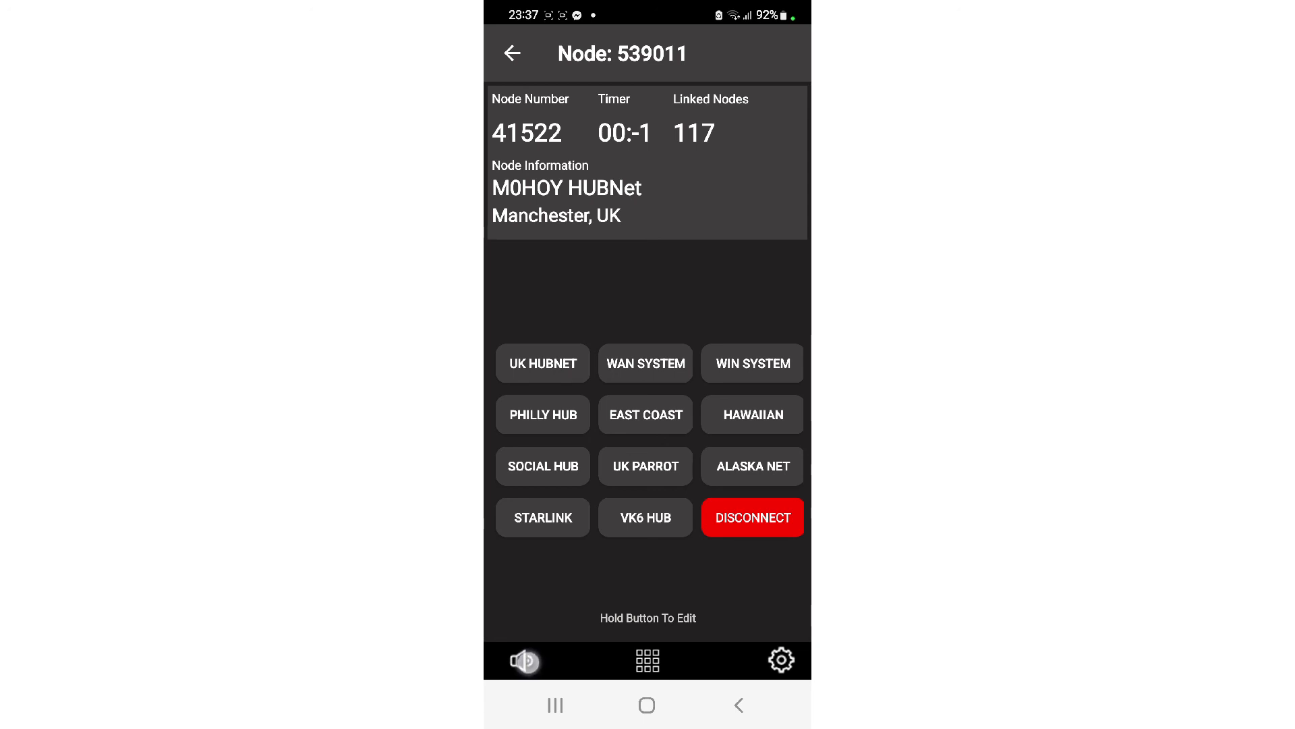
{"action": "left_click", "coordinate": [523, 659]}
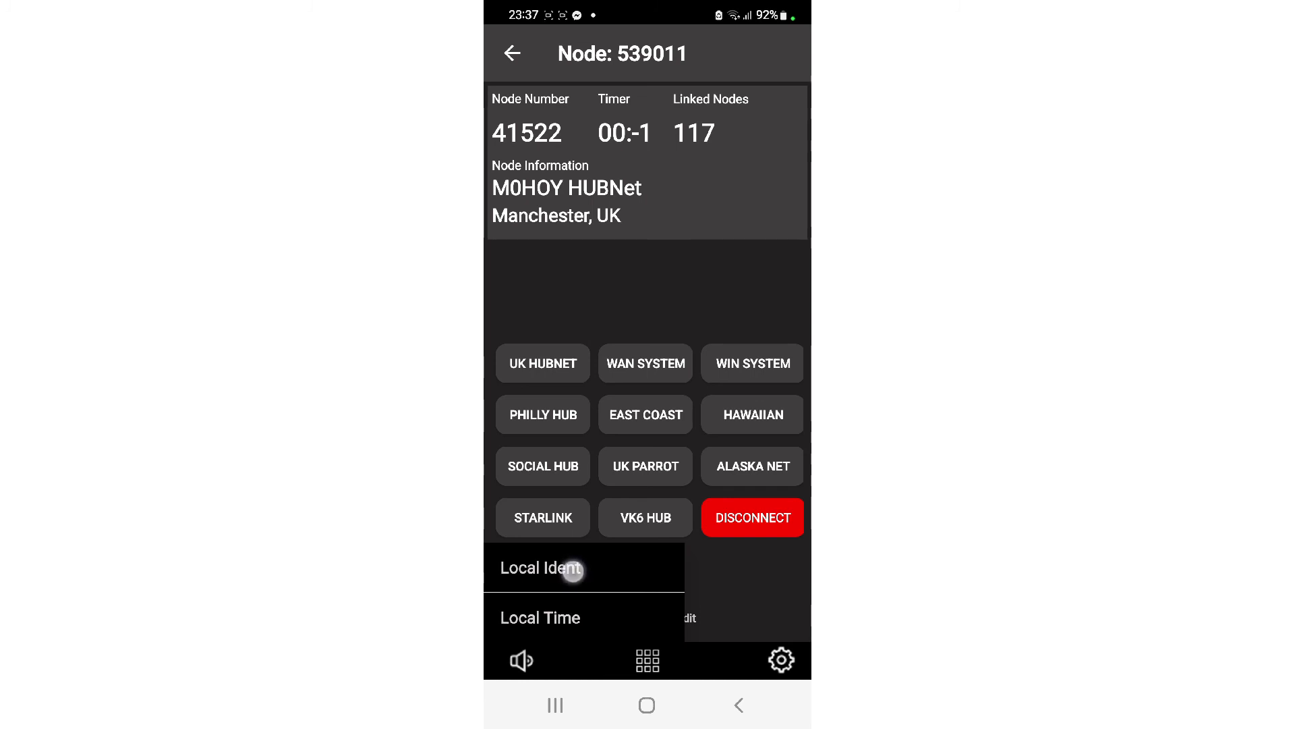